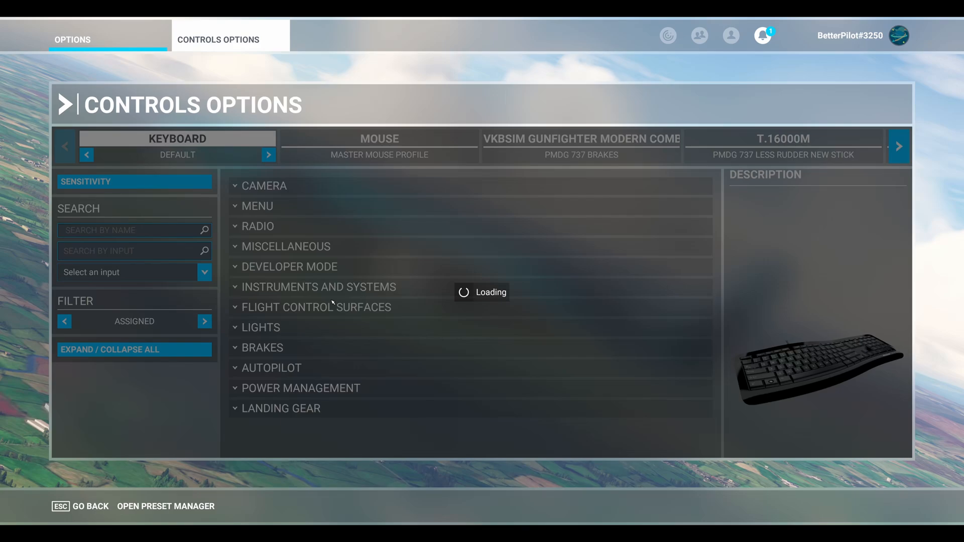
# - Load the PMDG 737 keyboard preset and focus the Search by Name field
pyautogui.click(269, 155)
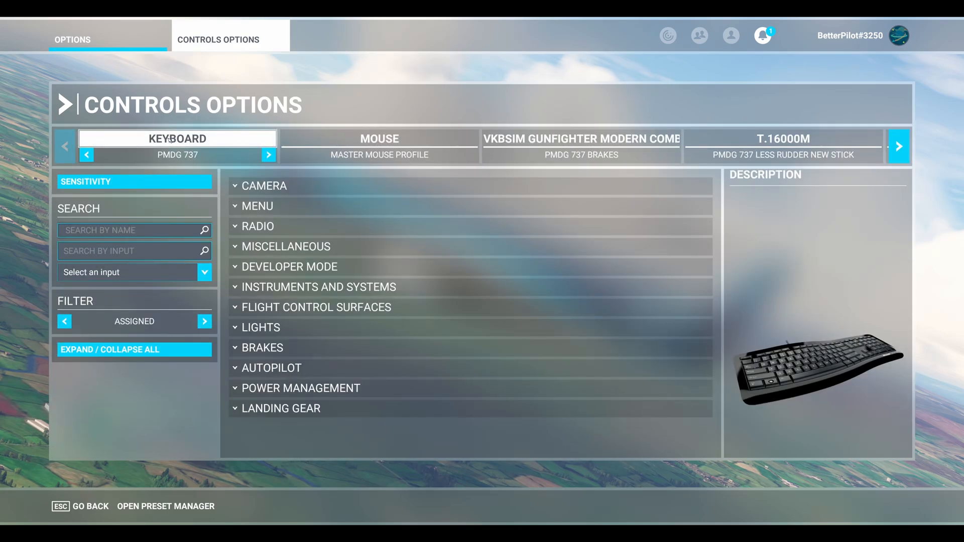
pyautogui.click(126, 230)
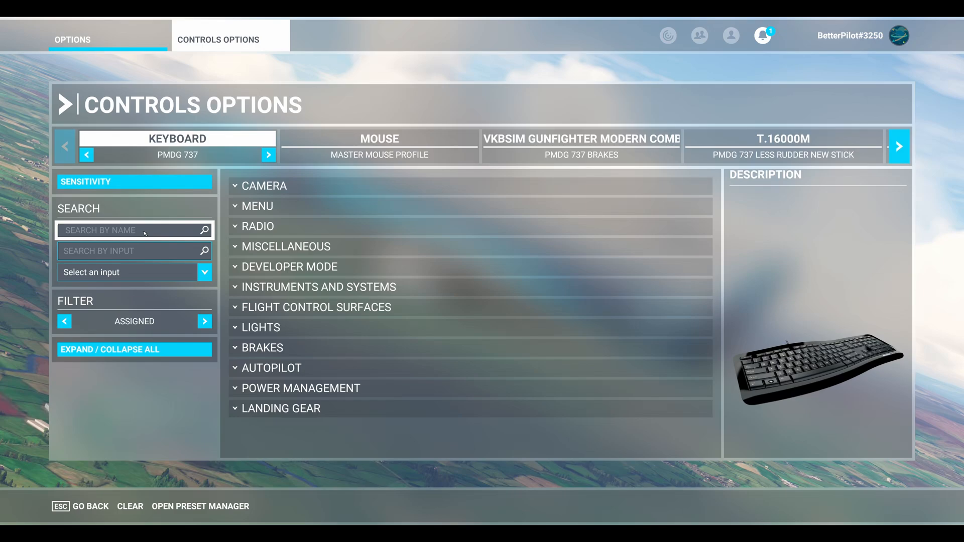
# - Search 'toggle drone camera' across all controls and confirm it is bound to 3
pyautogui.click(130, 230)
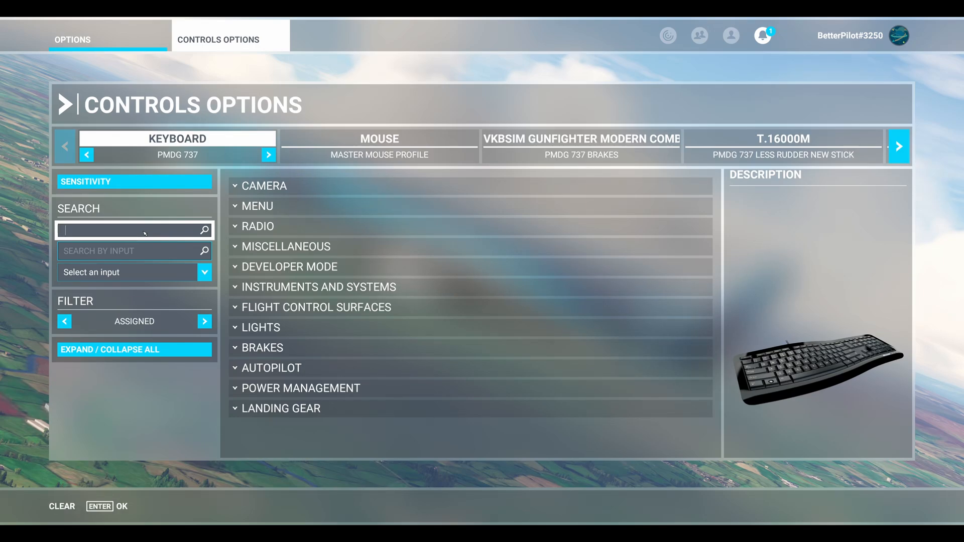
pyautogui.write('toggle drone camera')
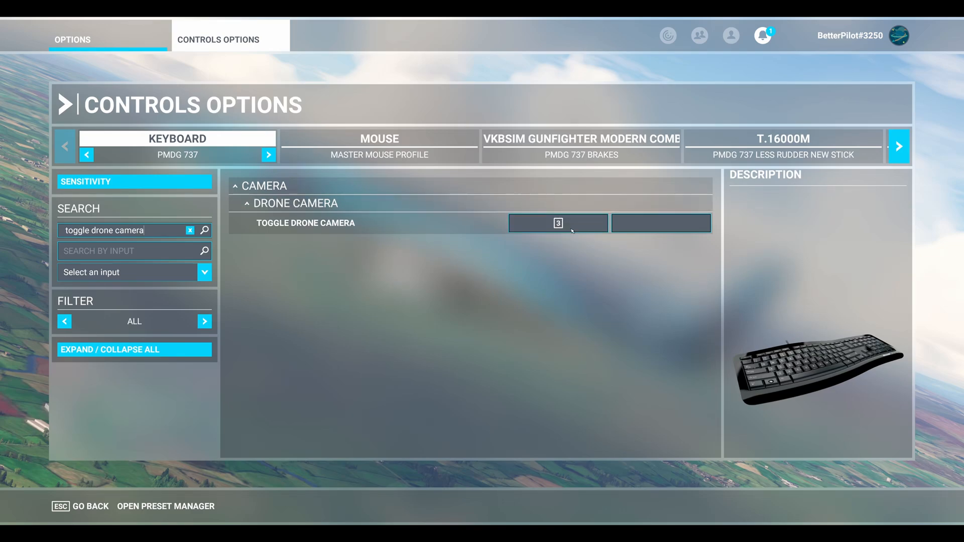
pyautogui.click(558, 223)
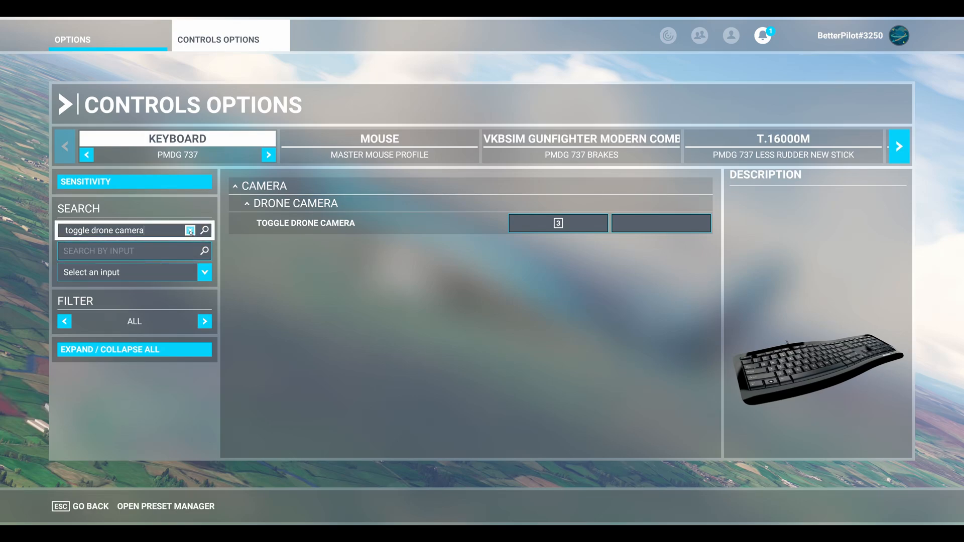
# - Search 'reset drone roll' and select its second binding slot to assign key 3
pyautogui.click(191, 230)
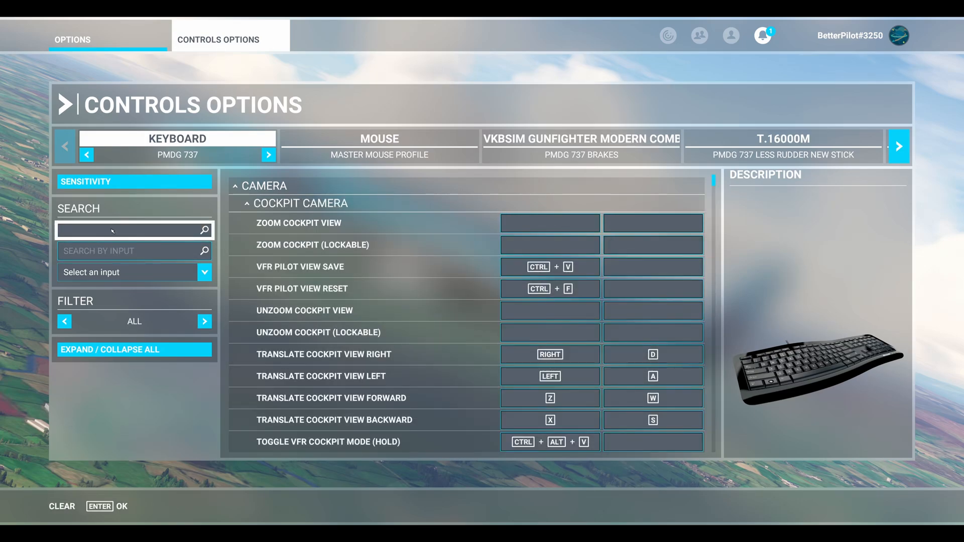
pyautogui.write('reset drone roll')
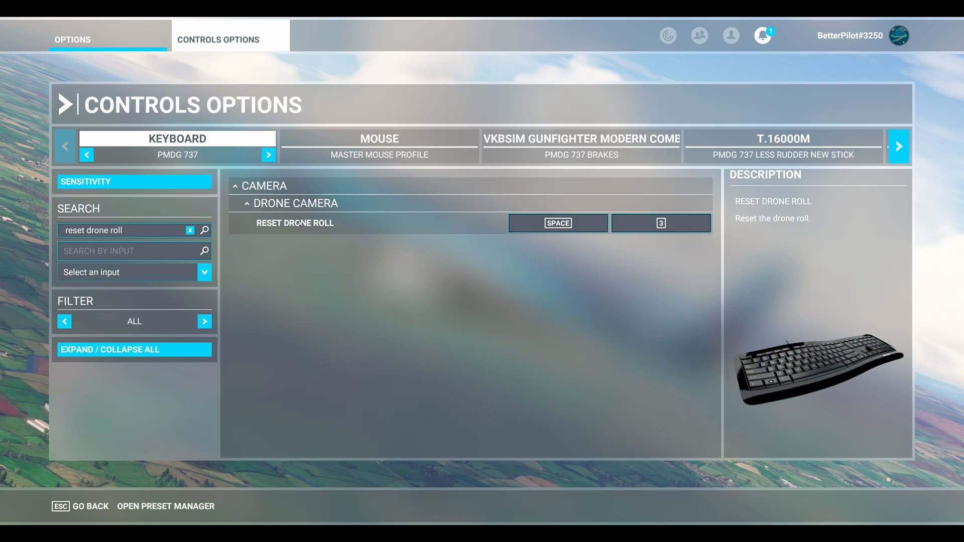
pyautogui.click(661, 223)
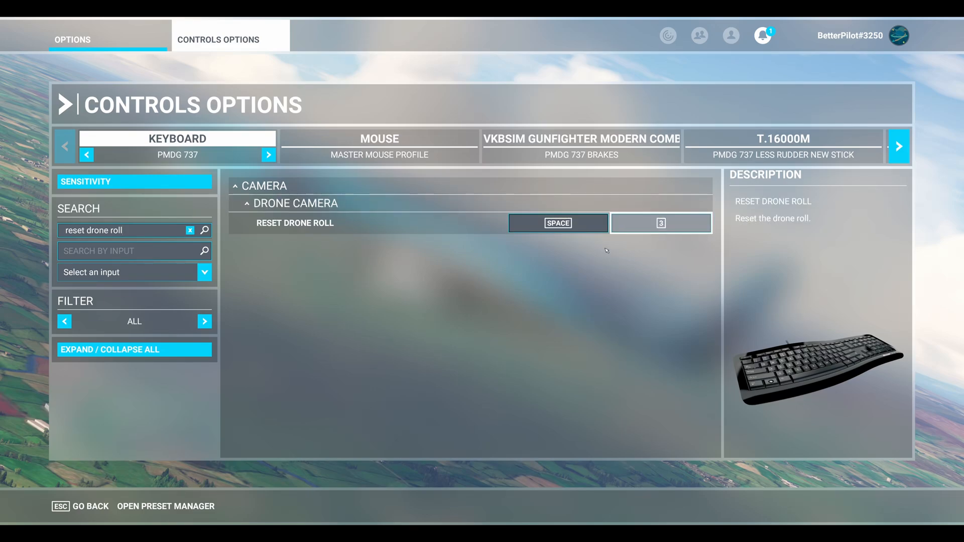
pyautogui.moveTo(660, 223)
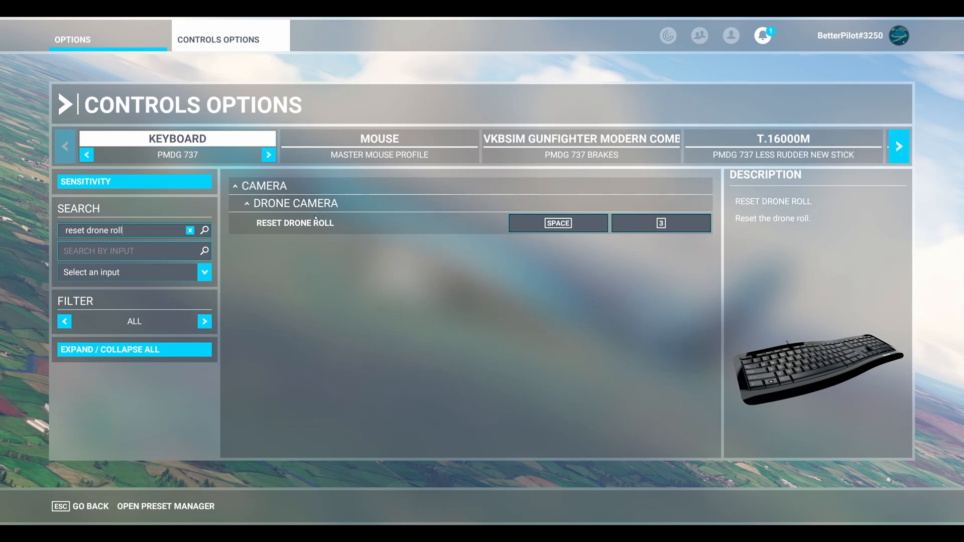
# - Check Reset Drone Roll's secondary binding (3) and return to the Options menu with Esc
pyautogui.click(661, 223)
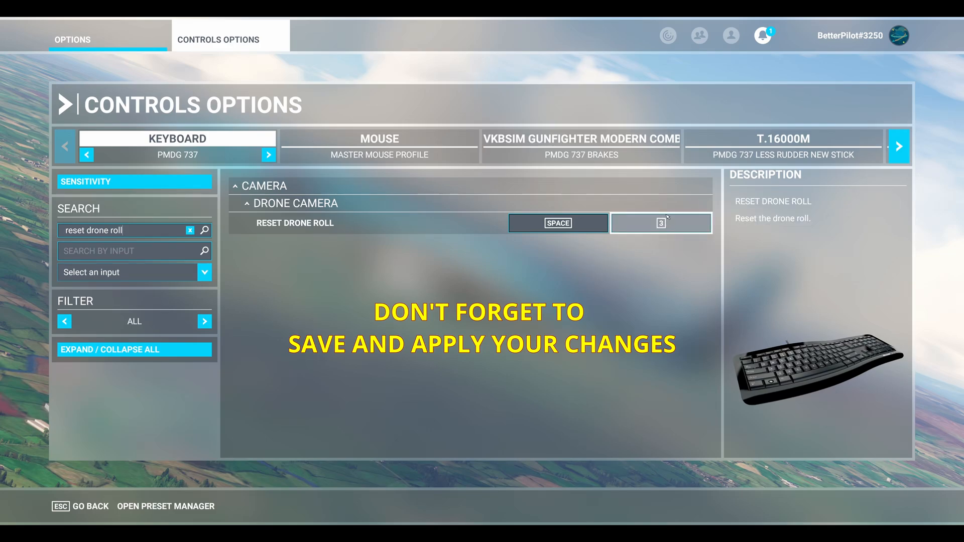
pyautogui.moveTo(123, 484)
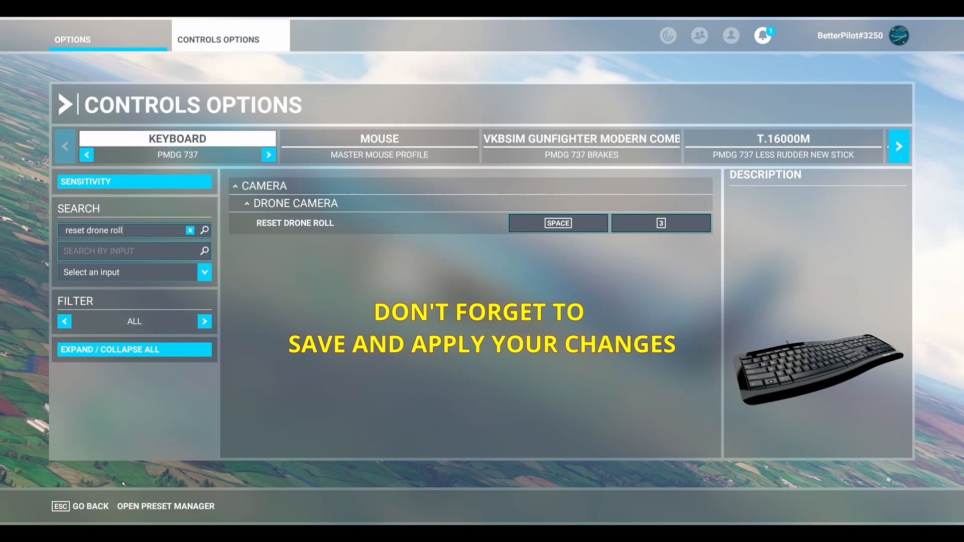
pyautogui.press('Escape')
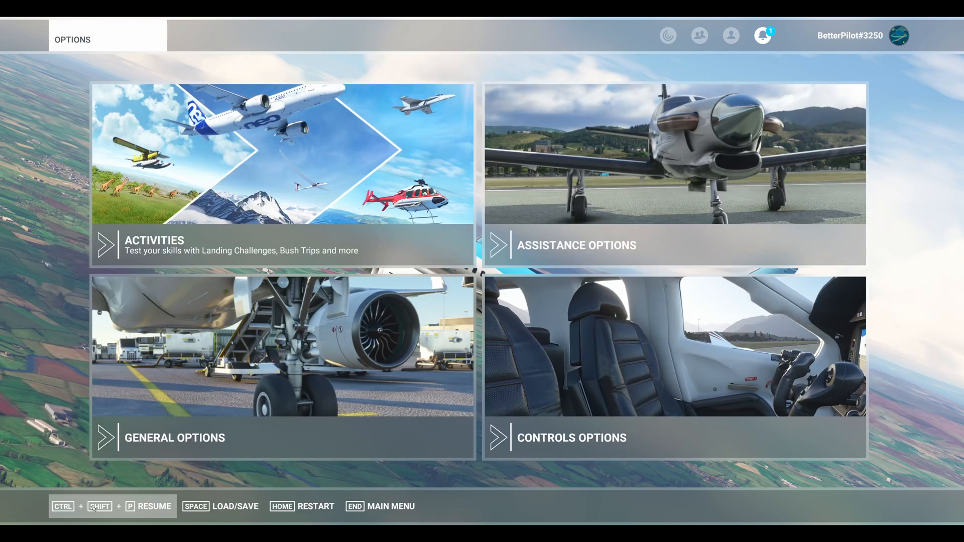